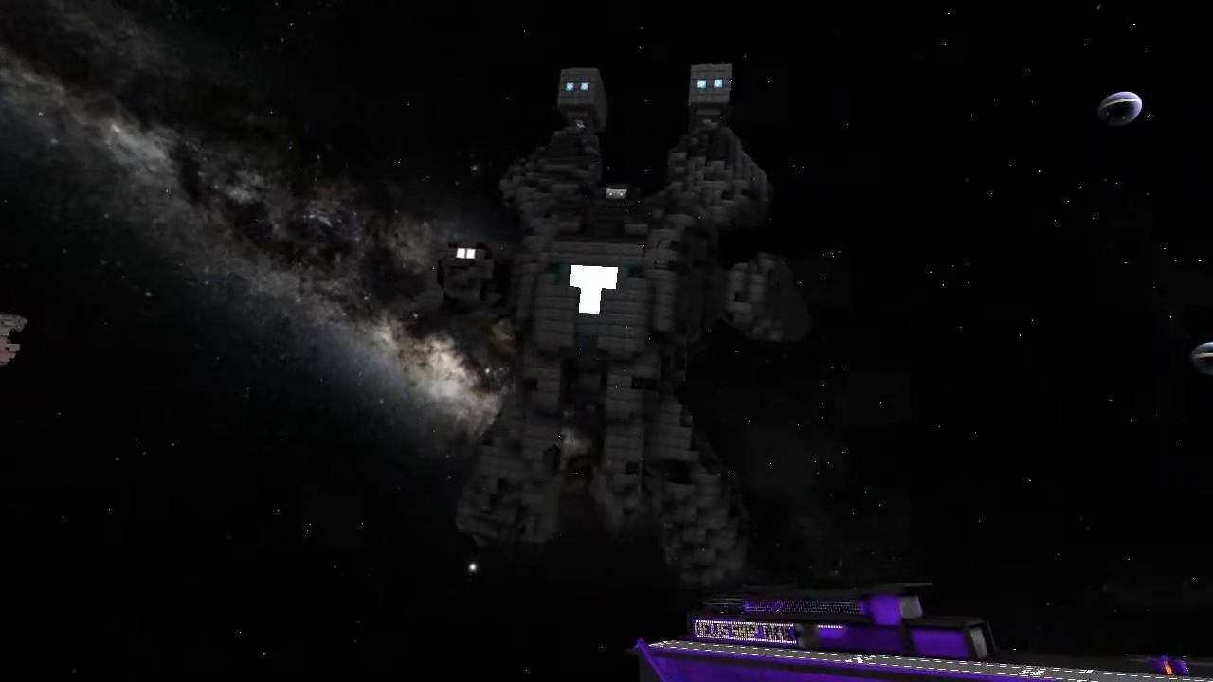
pyautogui.moveTo(607, 341)
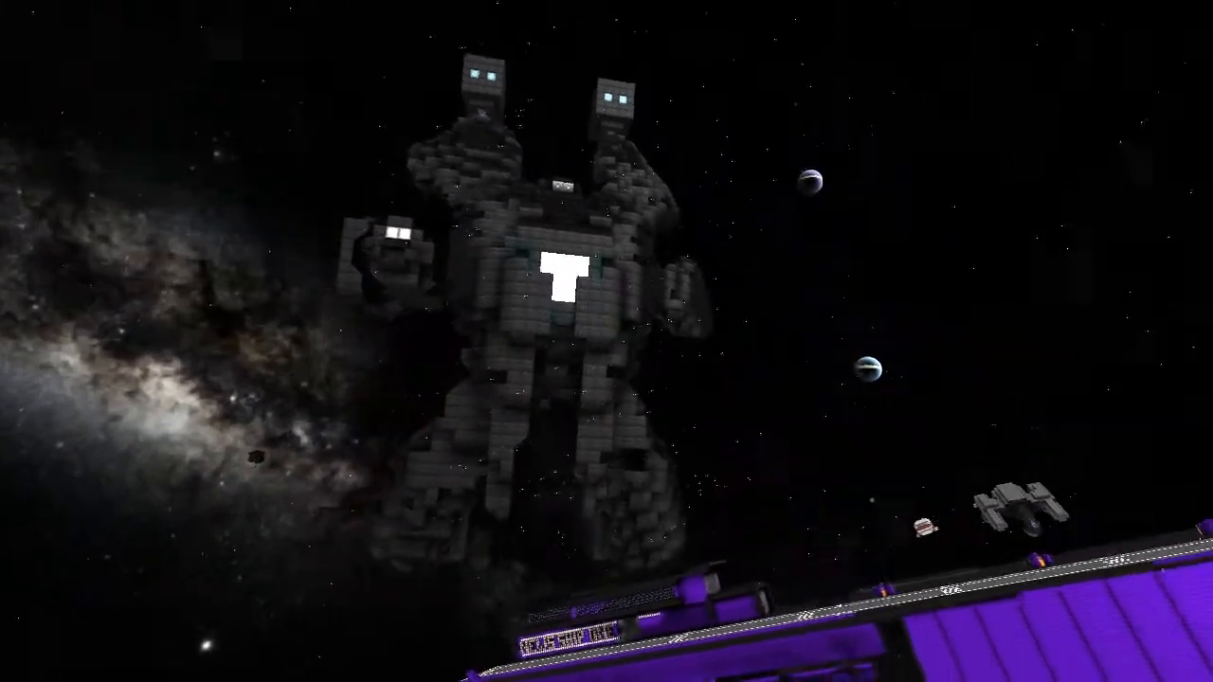